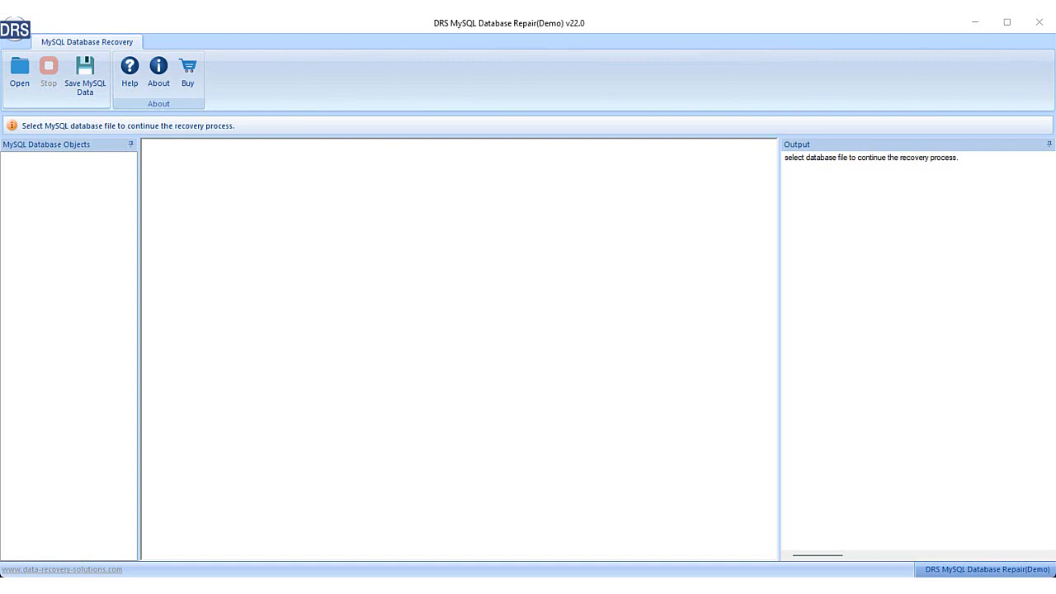
# Step: Bring up the Select Database File dialog from the recovery ribbon's Open command
pyautogui.click(20, 69)
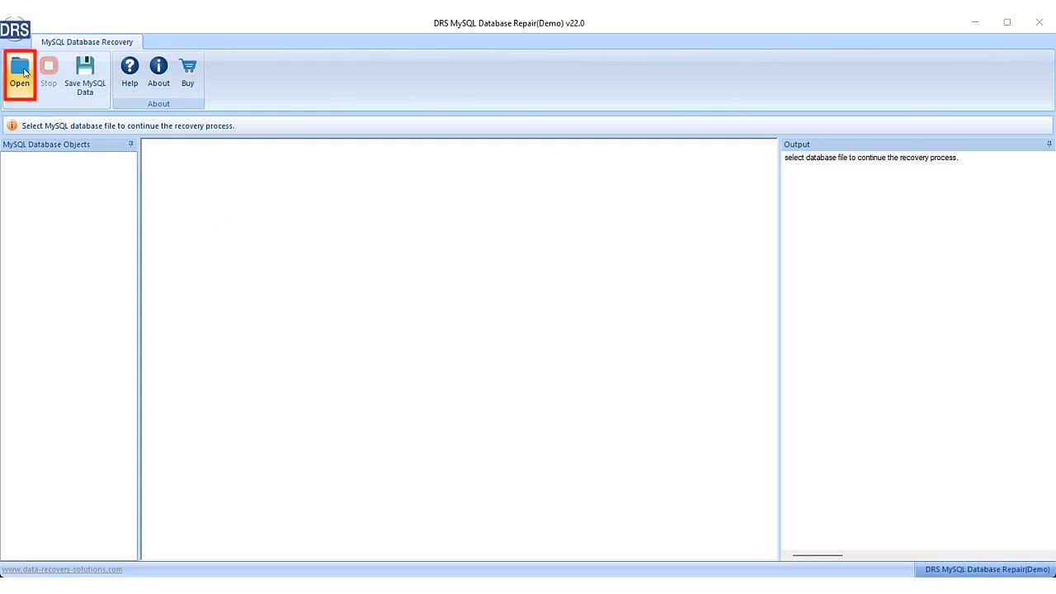
pyautogui.click(23, 66)
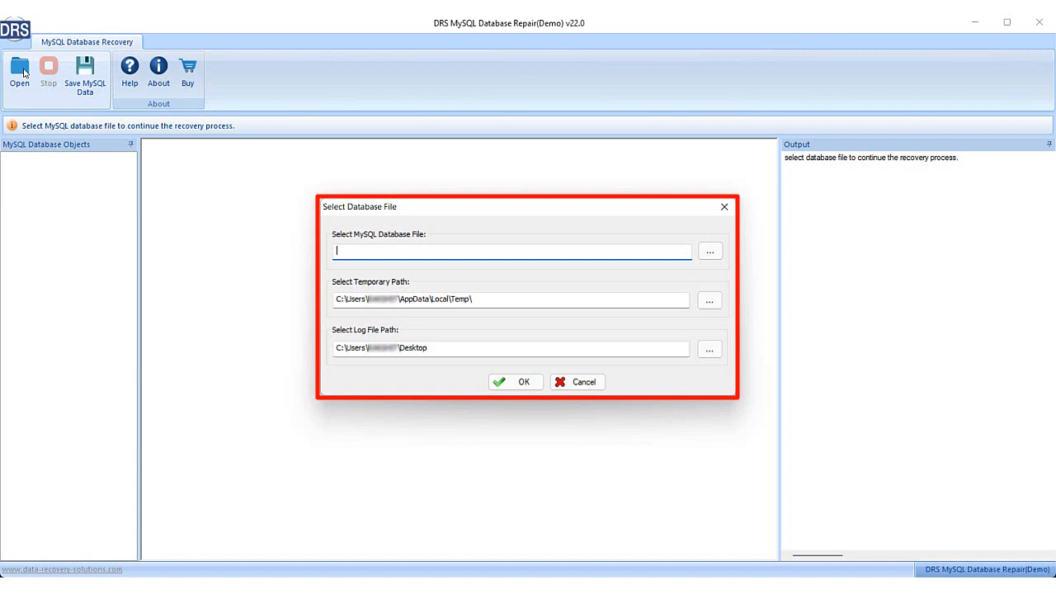
# Step: Browse to and choose the test2 folder on the Desktop as the MySQL database location
pyautogui.click(709, 251)
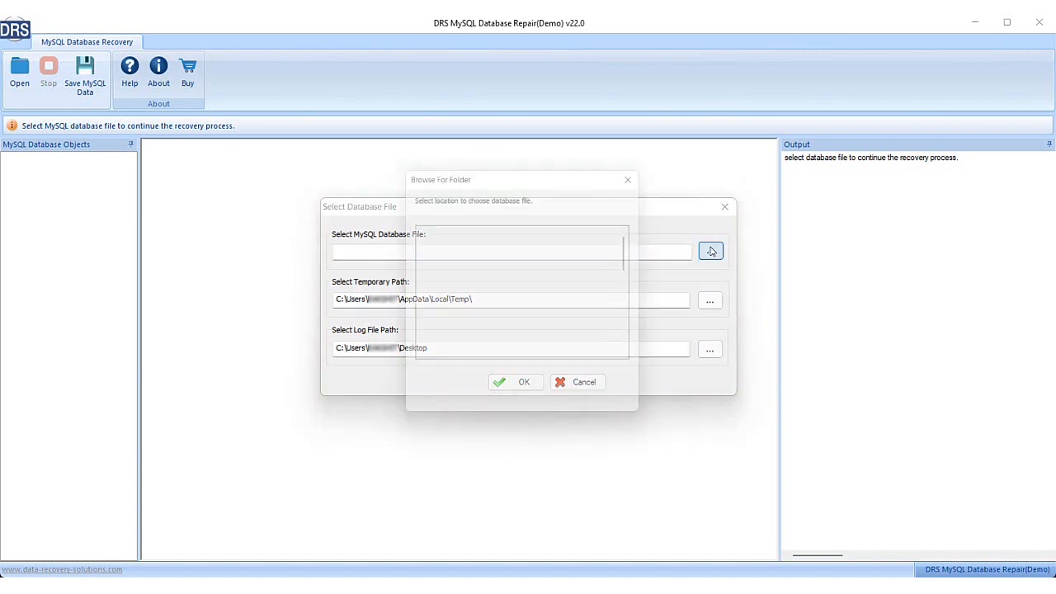
pyautogui.click(709, 250)
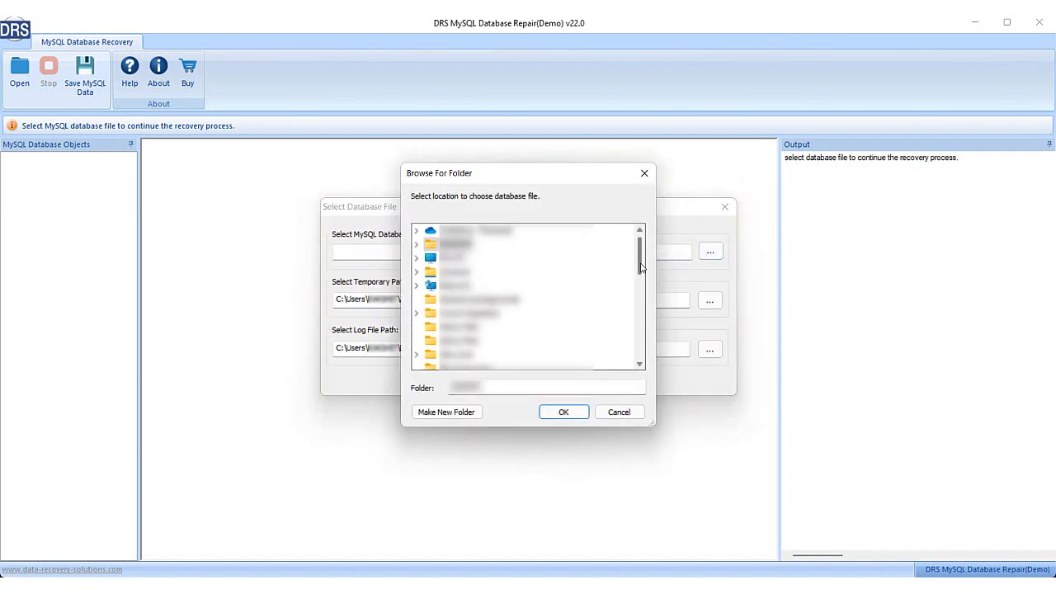
pyautogui.scroll(-3)
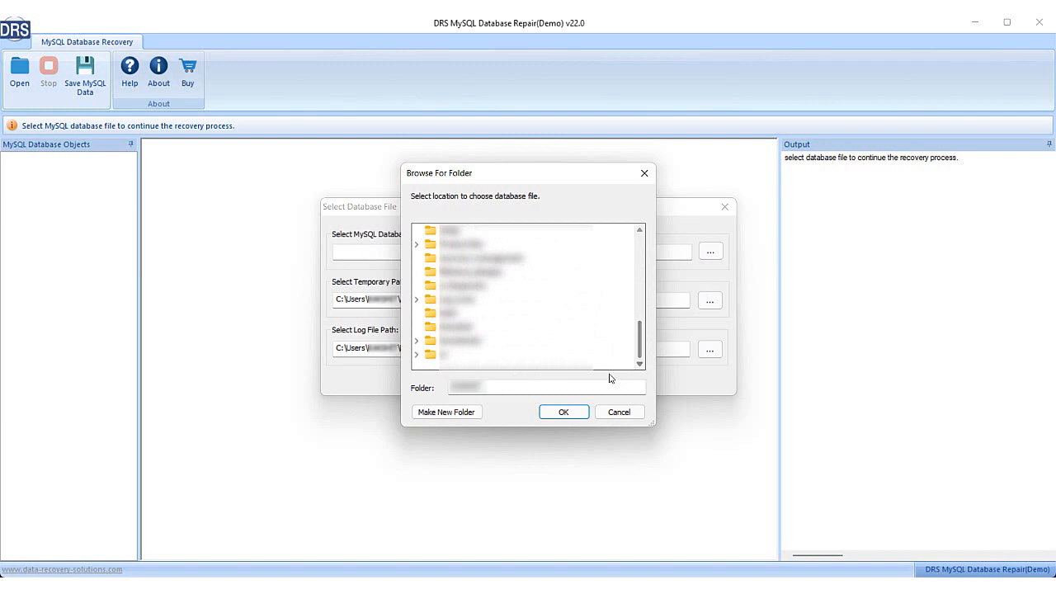
pyautogui.click(448, 314)
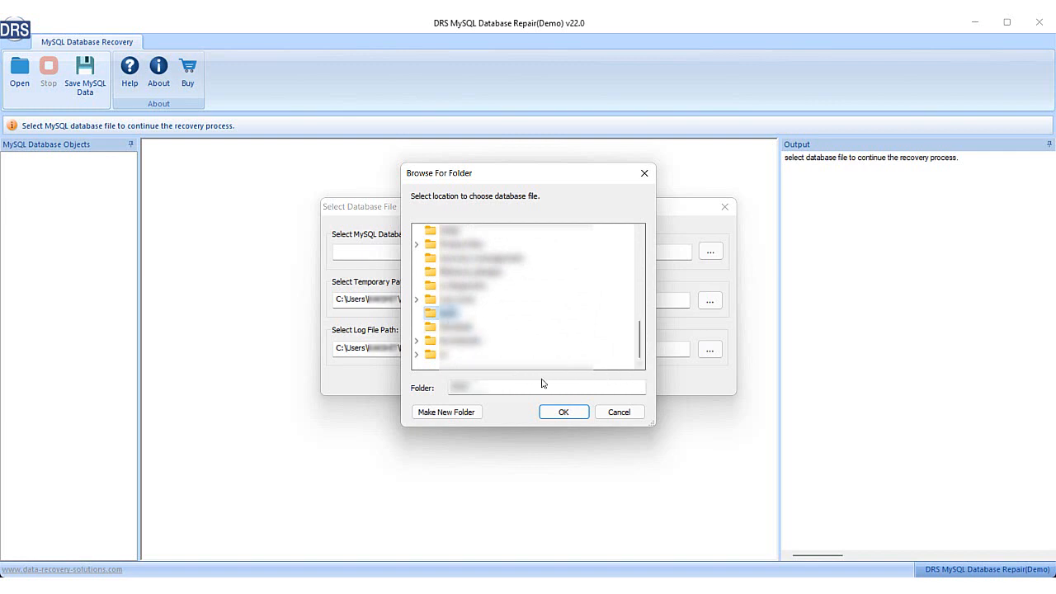
pyautogui.click(565, 412)
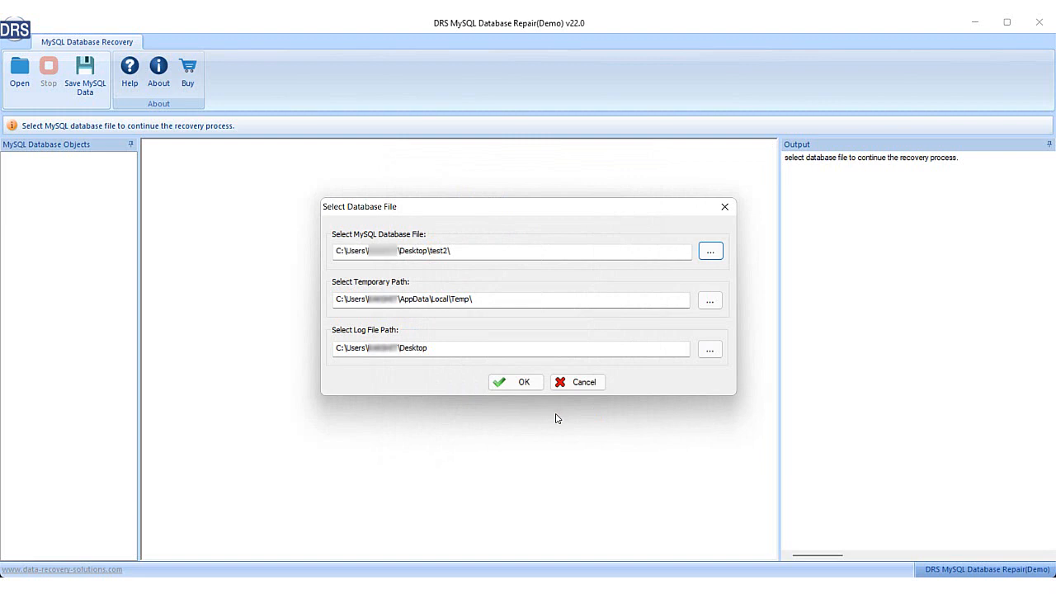
# Step: Start scanning the test2 database, which reports ibdata1 cannot be opened
pyautogui.click(514, 381)
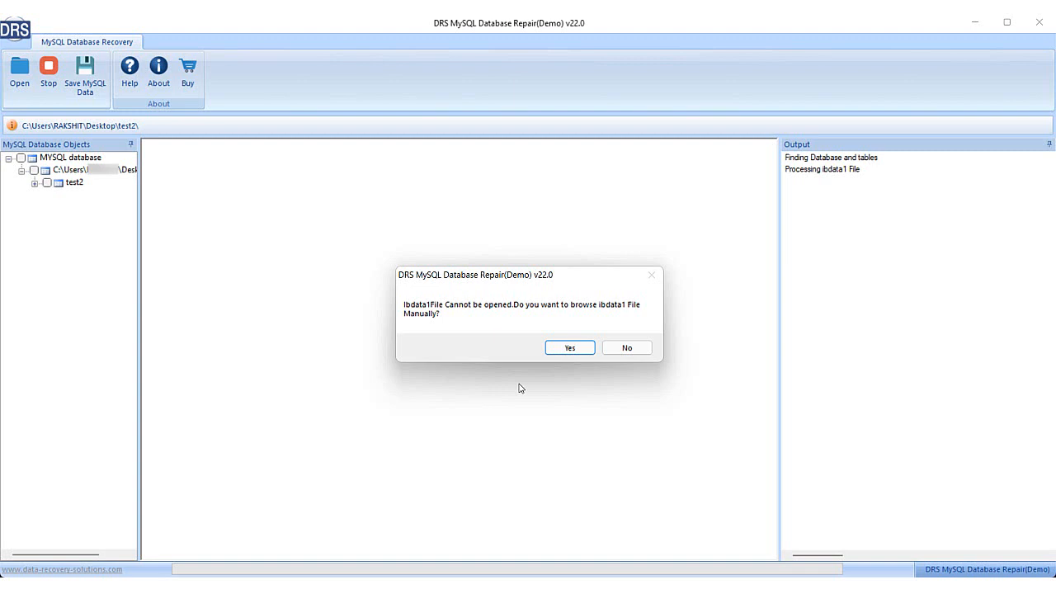
# Step: Agree to locate ibdata1 manually and load it from Downloads so scanning completes
pyautogui.click(571, 346)
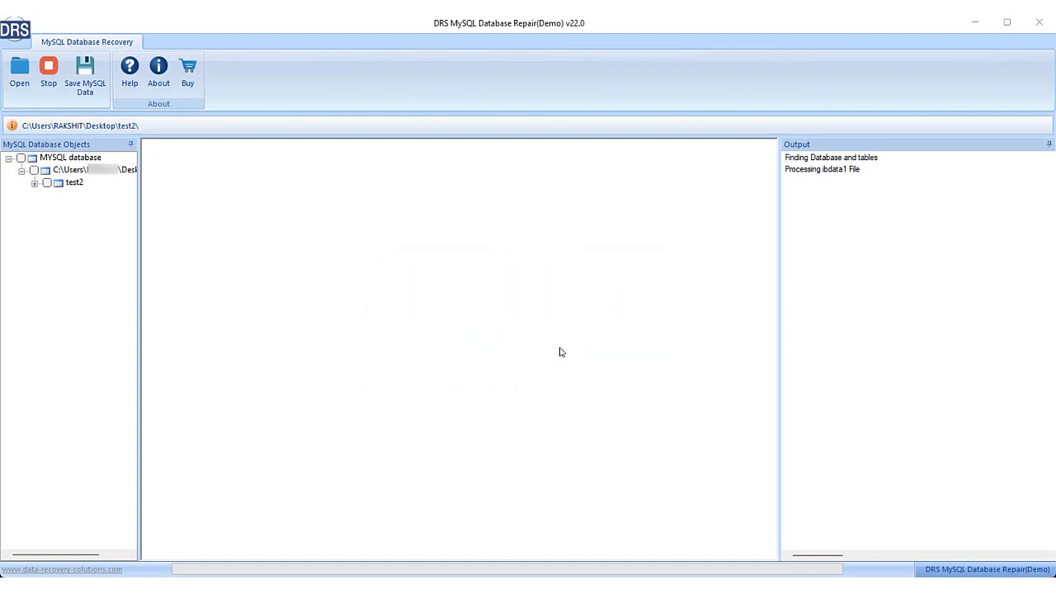
pyautogui.click(18, 70)
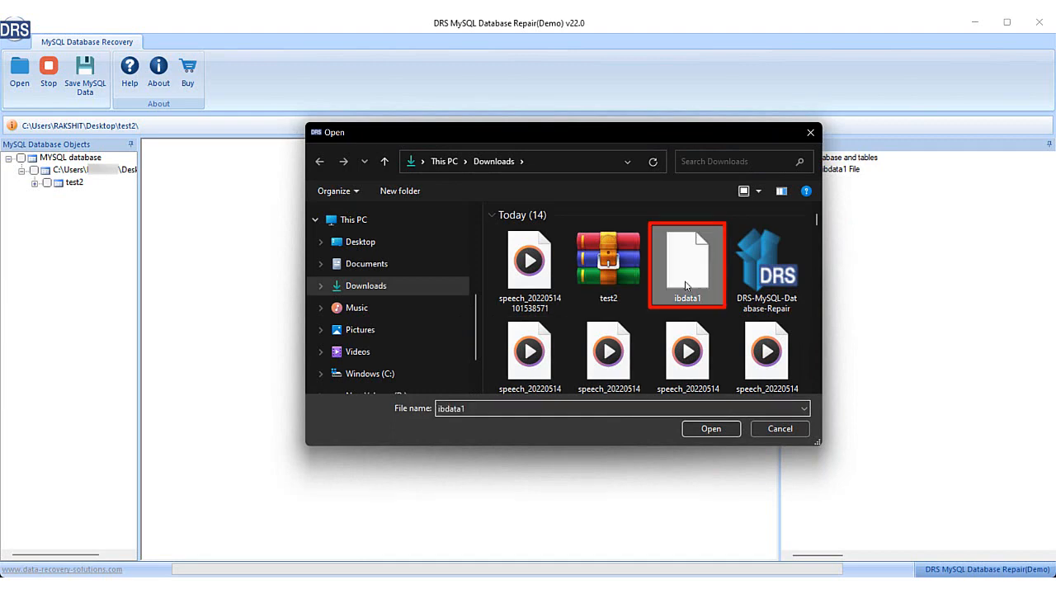
pyautogui.click(709, 429)
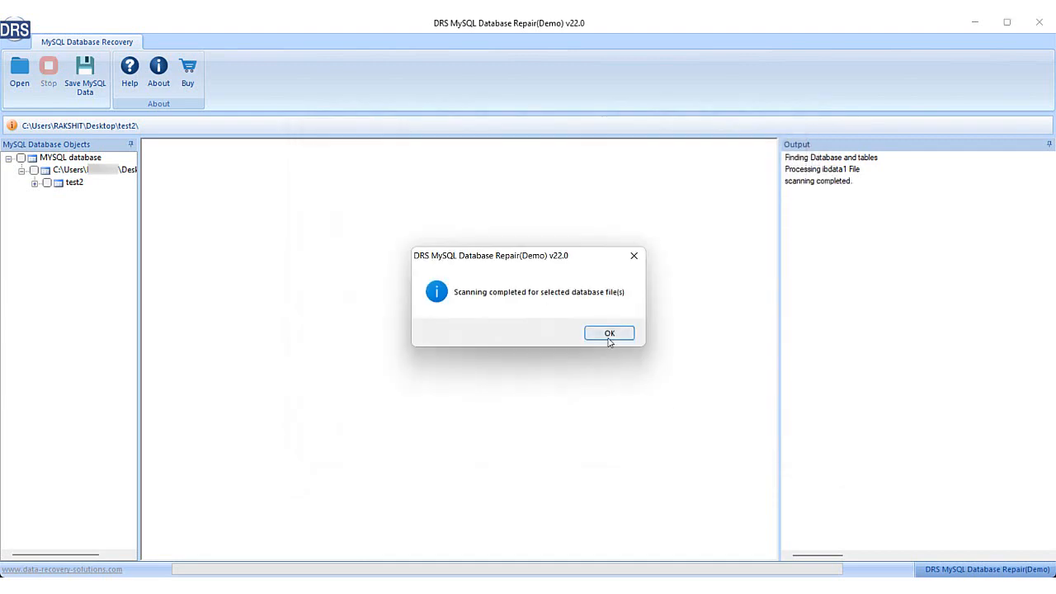
# Step: Acknowledge the scanning-completed message to reveal the recovered tables tree
pyautogui.click(609, 334)
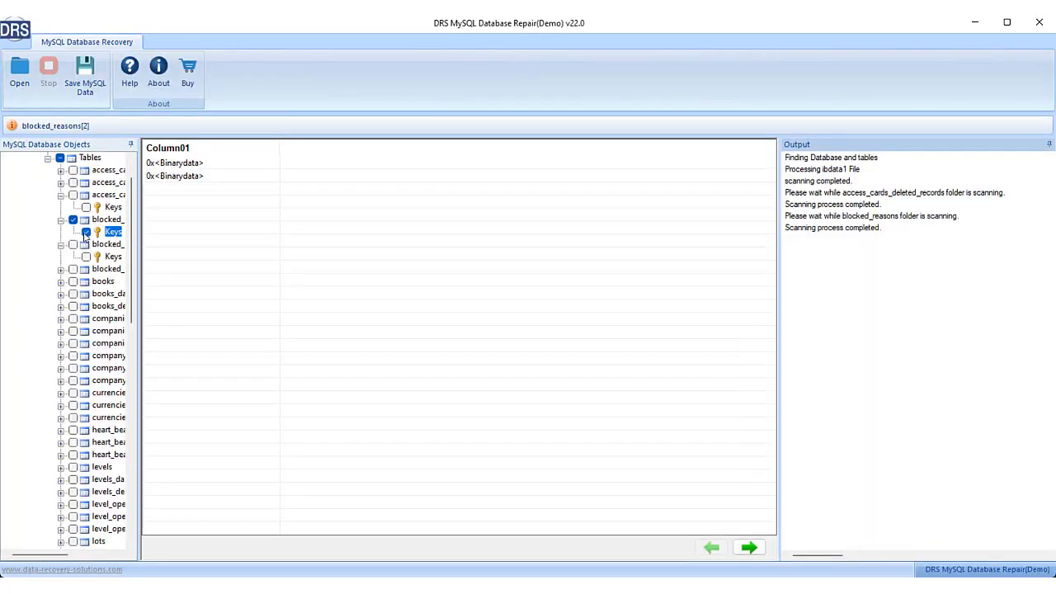
# Step: Bring up Save Database set to save into the localhost server on port 3306 as root
pyautogui.click(84, 69)
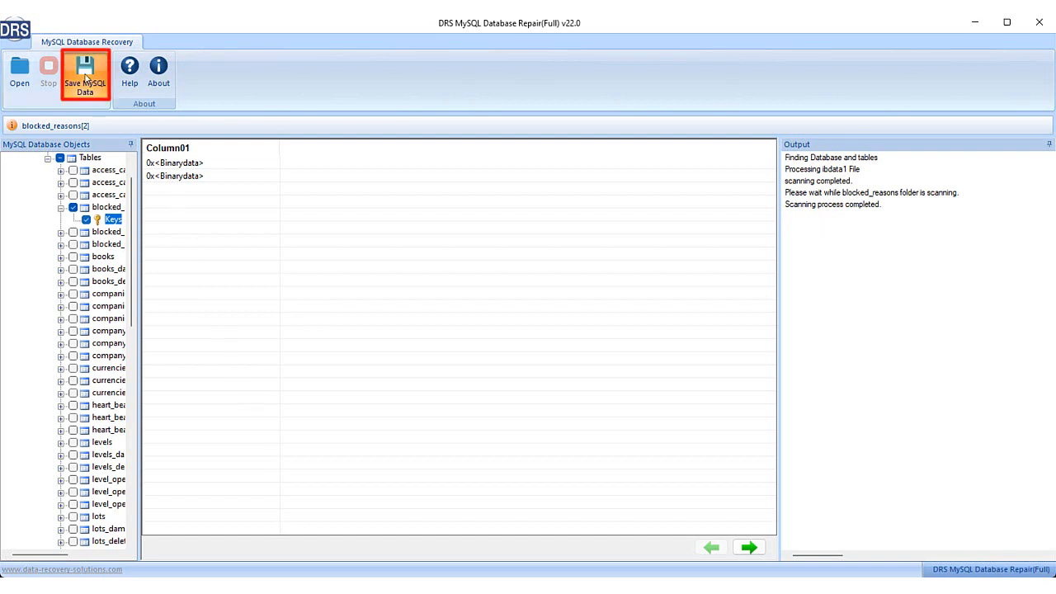
pyautogui.click(86, 68)
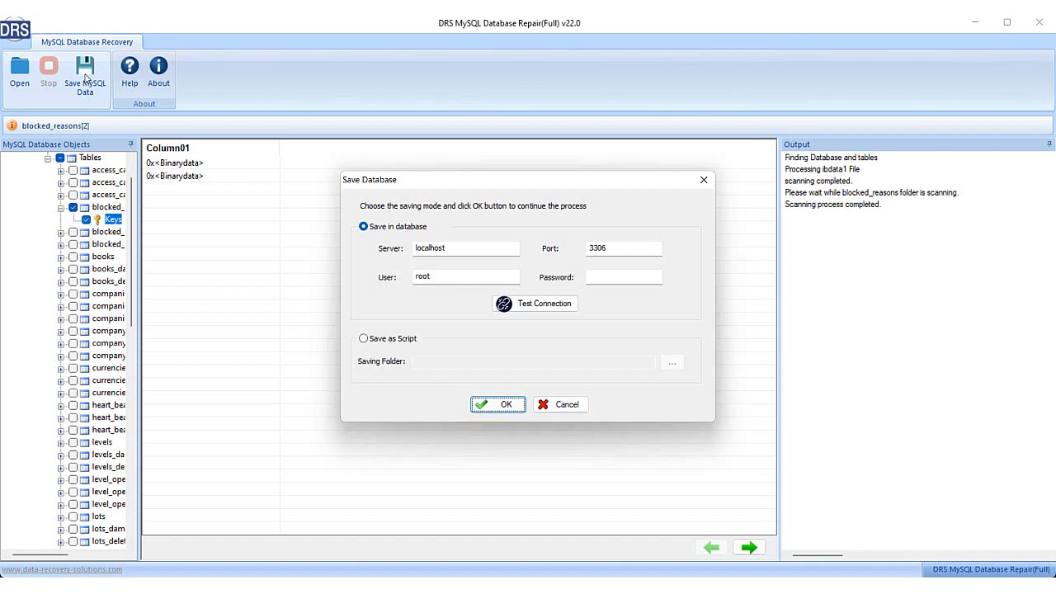
pyautogui.click(363, 226)
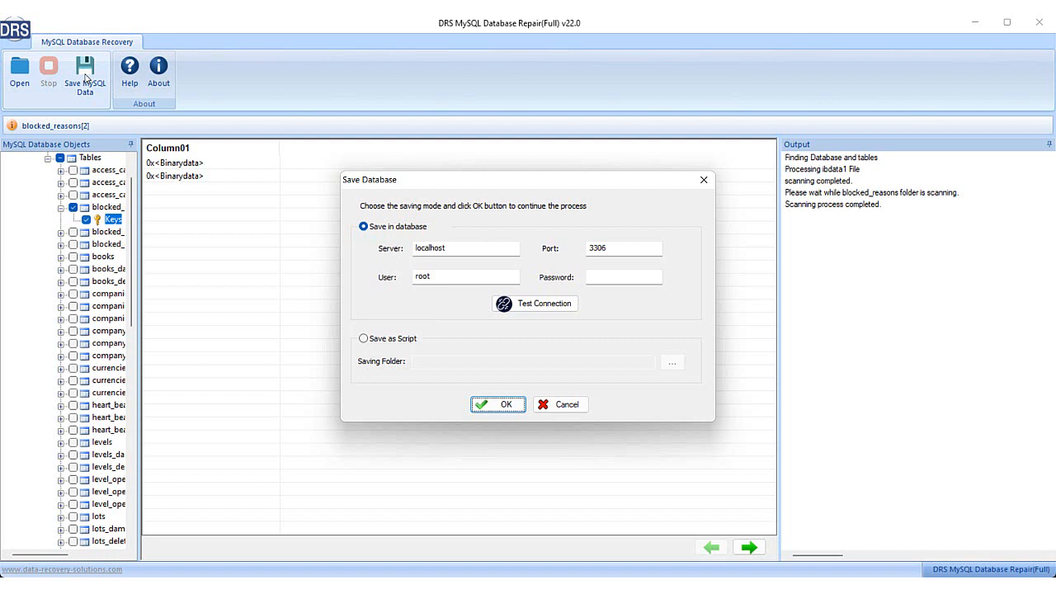
pyautogui.click(363, 226)
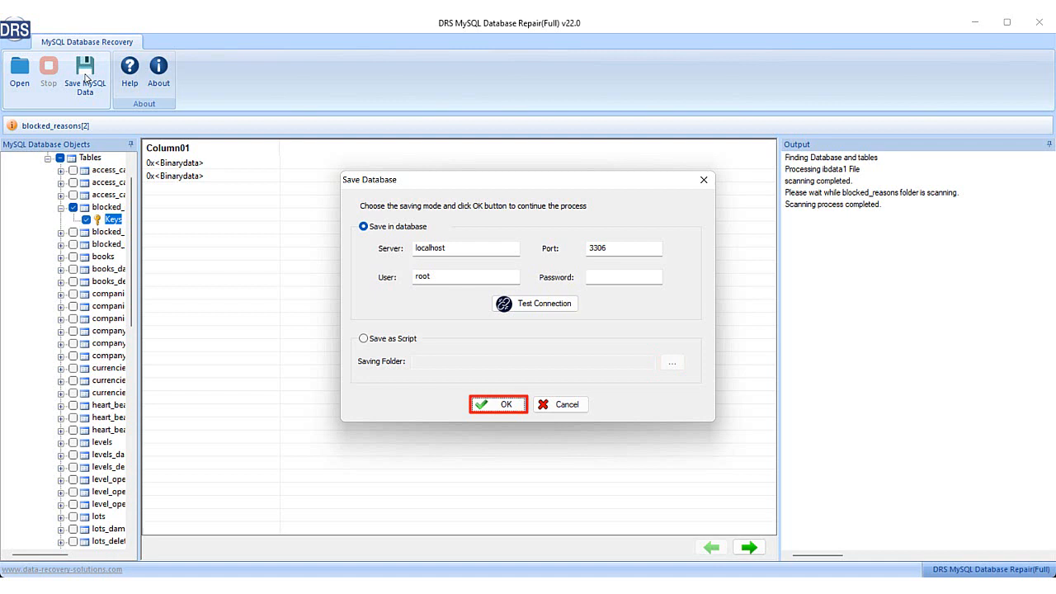
# Step: Save the recovered test2 data and dismiss the Script Created successfully message
pyautogui.click(503, 404)
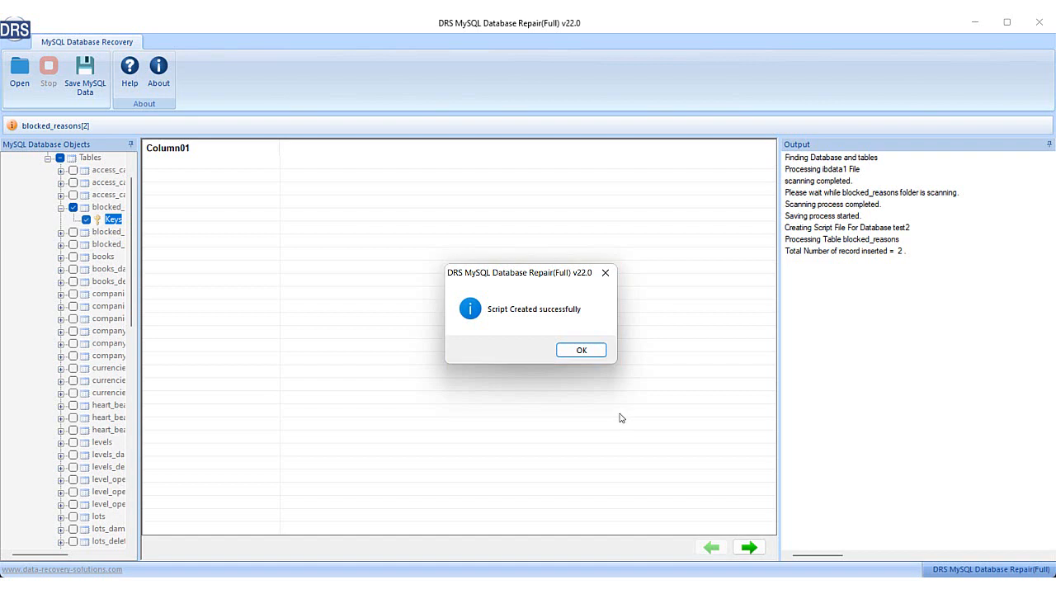
pyautogui.click(580, 349)
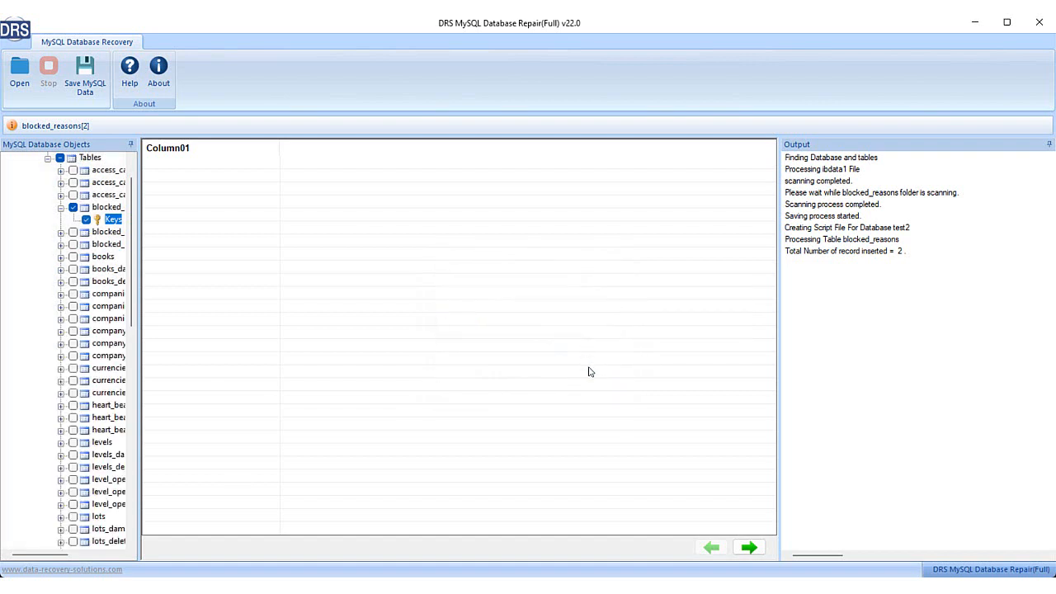